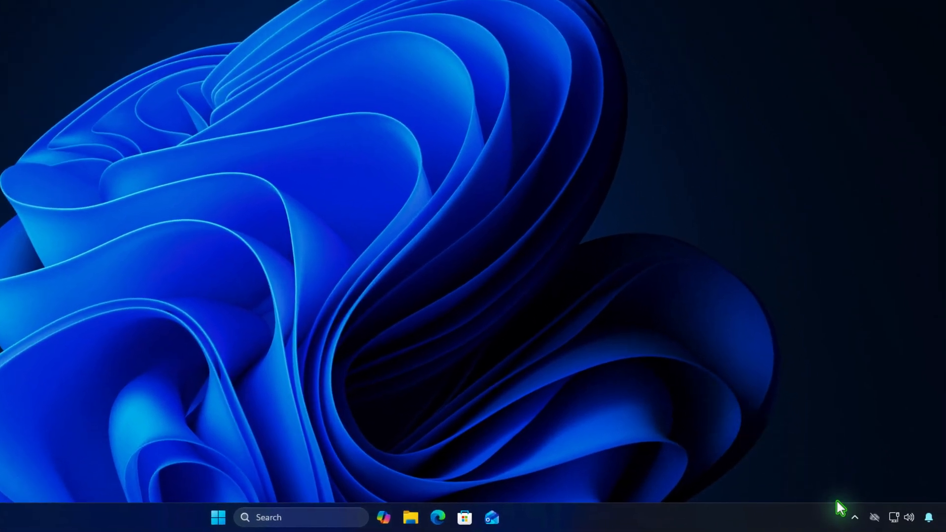
Step: Exit Riot Vanguard from the system tray, confirm the warning, and bring up the Start power user menu
{"action": "left_click", "coordinate": [855, 518]}
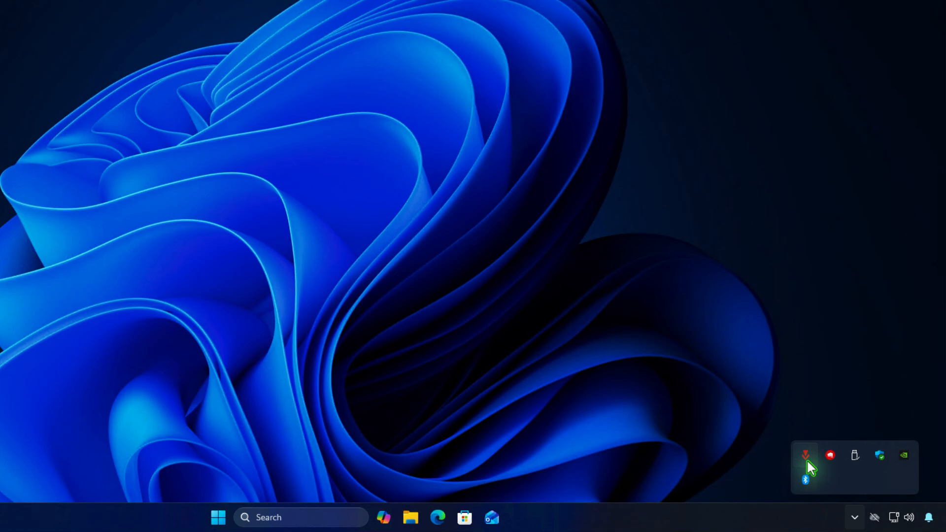
{"action": "mouse_move", "coordinate": [806, 455]}
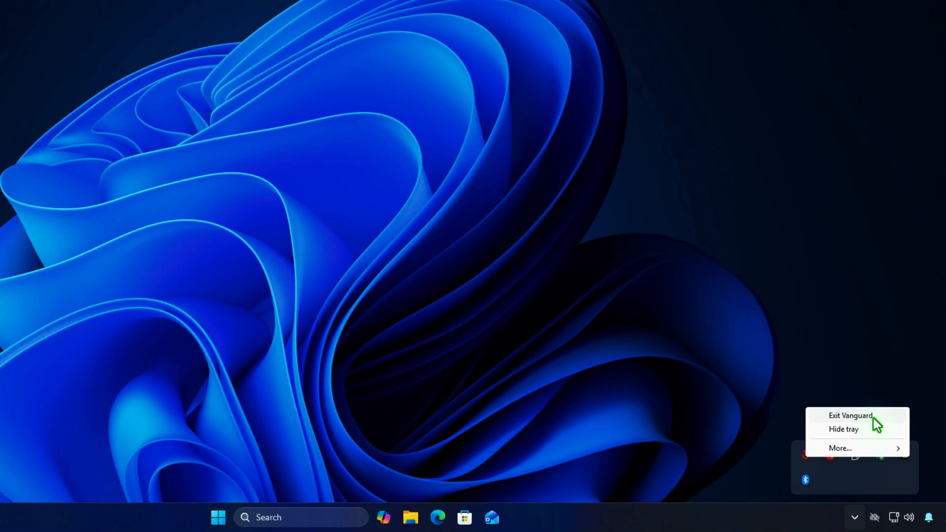
{"action": "left_click", "coordinate": [849, 415]}
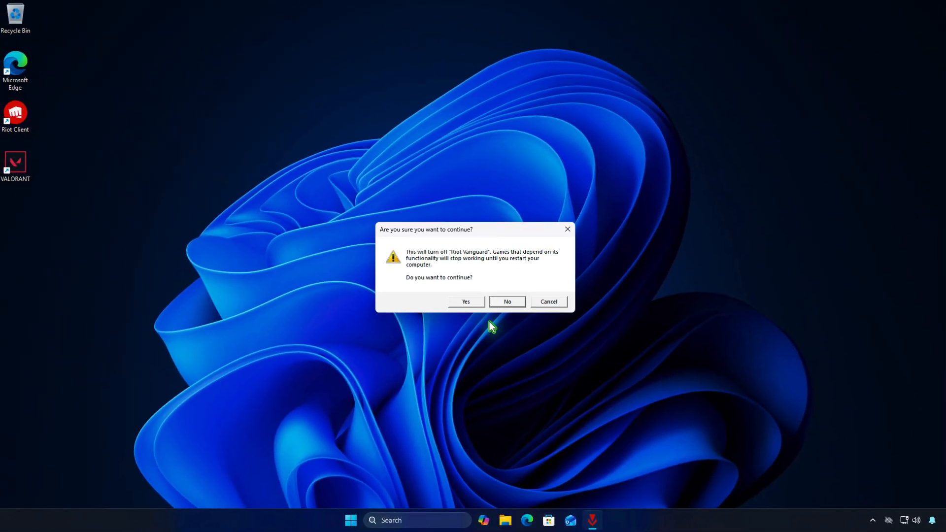
{"action": "left_click", "coordinate": [466, 301]}
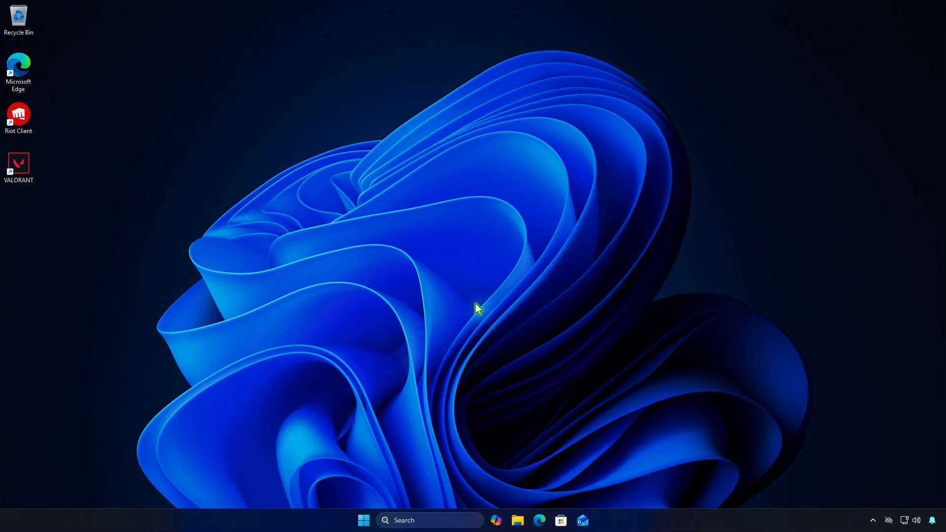
{"action": "right_click", "coordinate": [362, 520]}
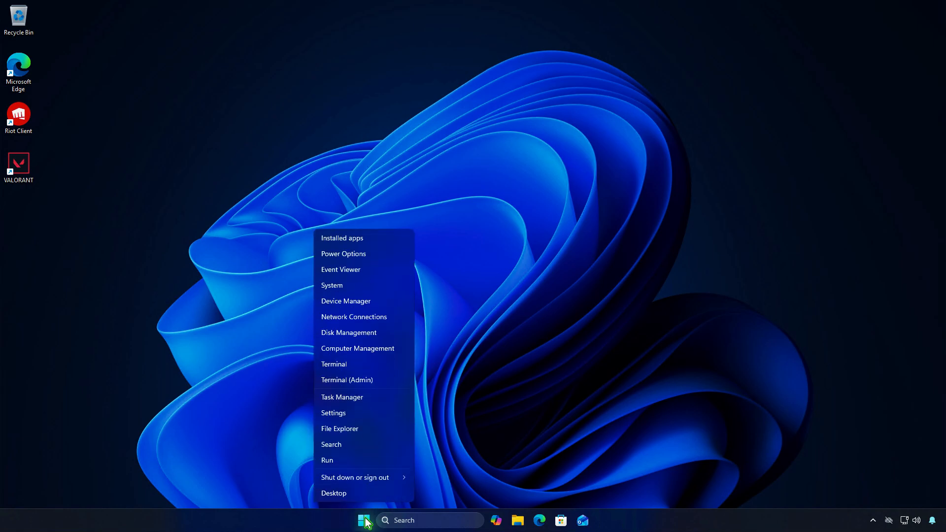
{"action": "mouse_move", "coordinate": [384, 248]}
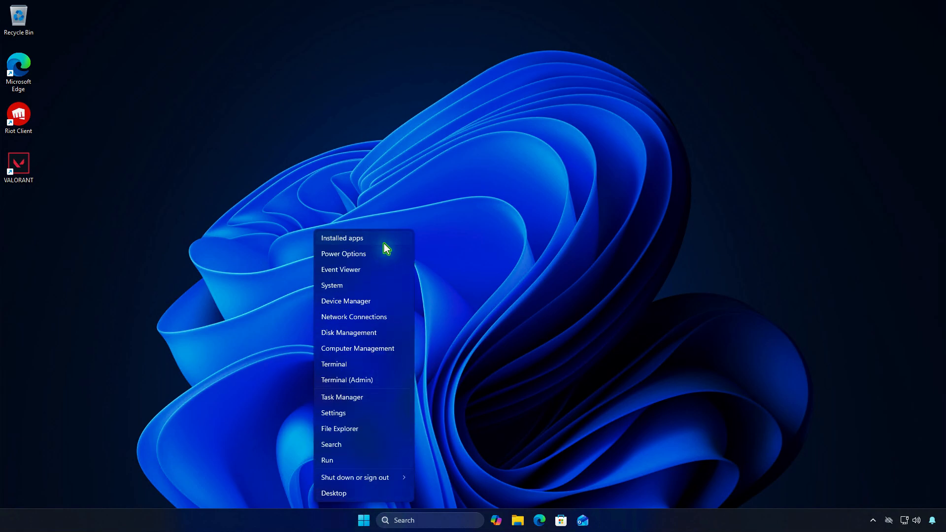
Step: Find Riot Vanguard in Installed apps by searching 'vang' and reveal its options
{"action": "left_click", "coordinate": [342, 237]}
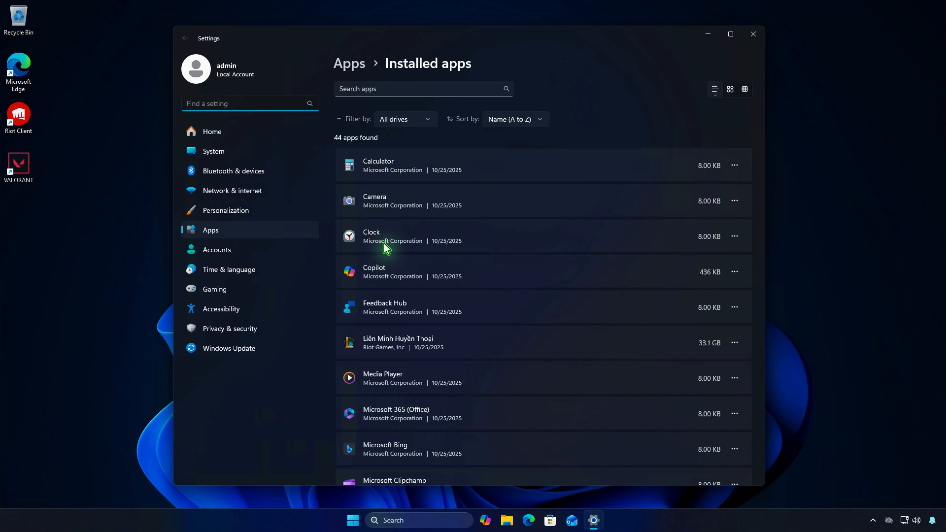
{"action": "left_click", "coordinate": [422, 89]}
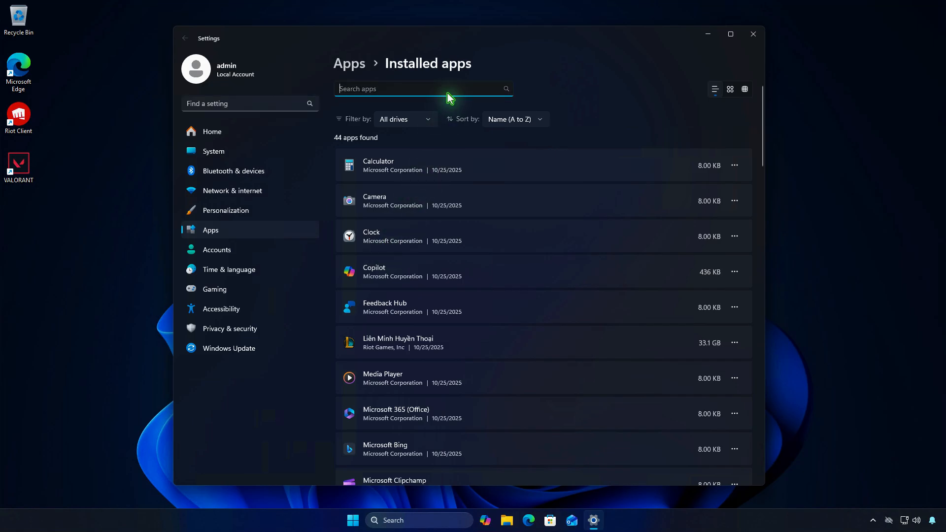
{"action": "type", "text": "vang"}
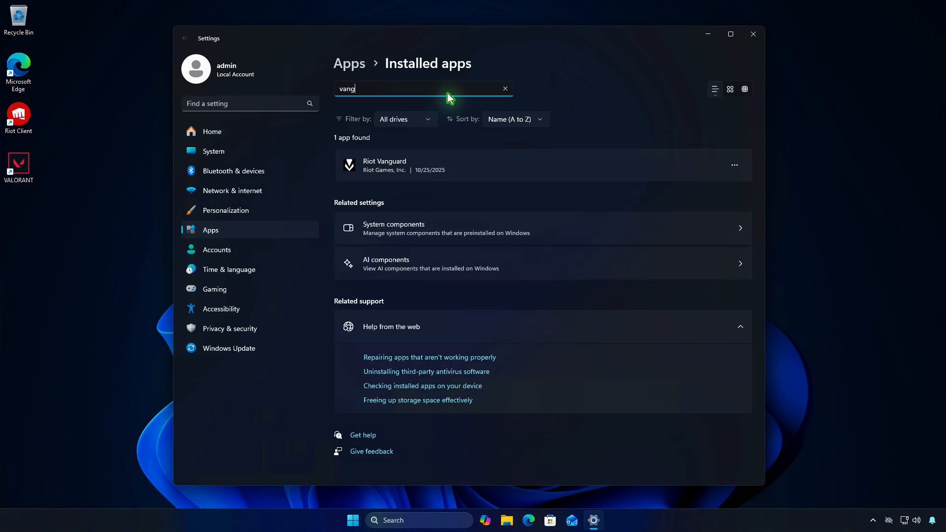
{"action": "mouse_move", "coordinate": [603, 162]}
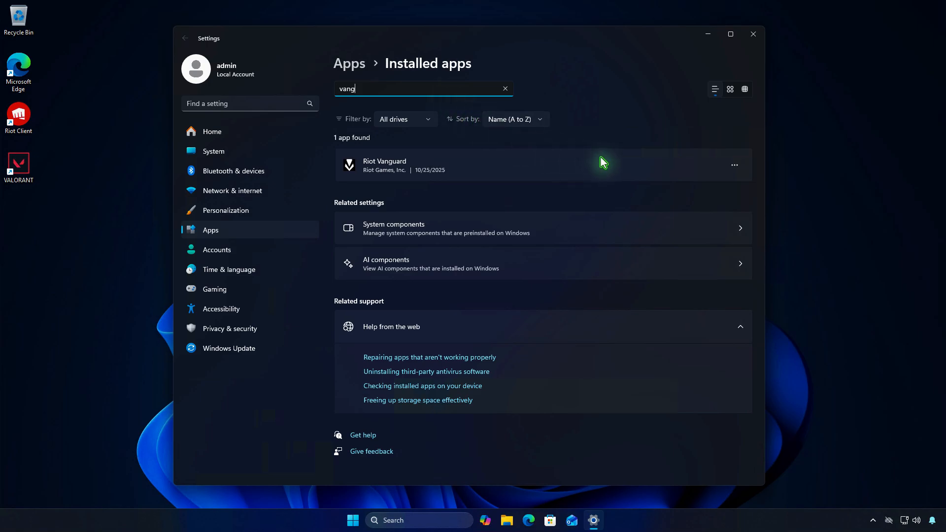
{"action": "left_click", "coordinate": [735, 164]}
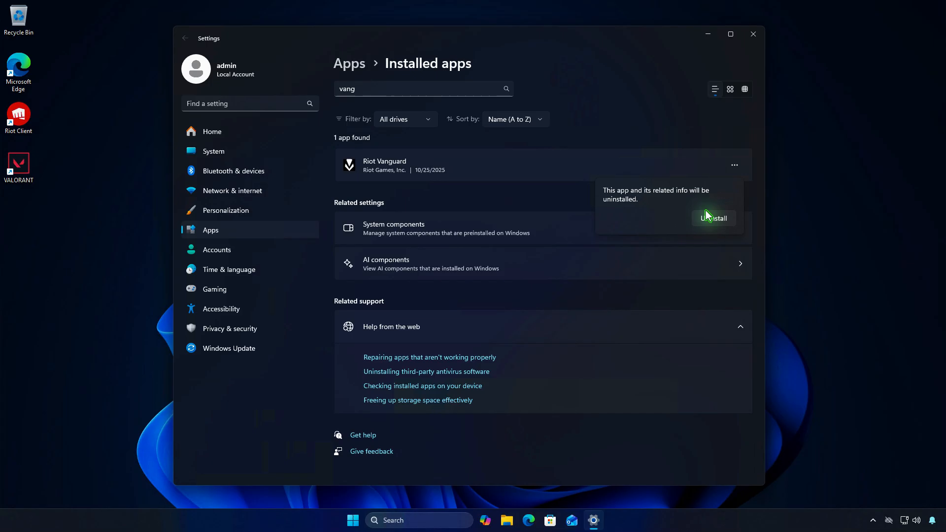
Step: Uninstall Riot Vanguard, confirming the prompts, and close Settings
{"action": "left_click", "coordinate": [714, 218]}
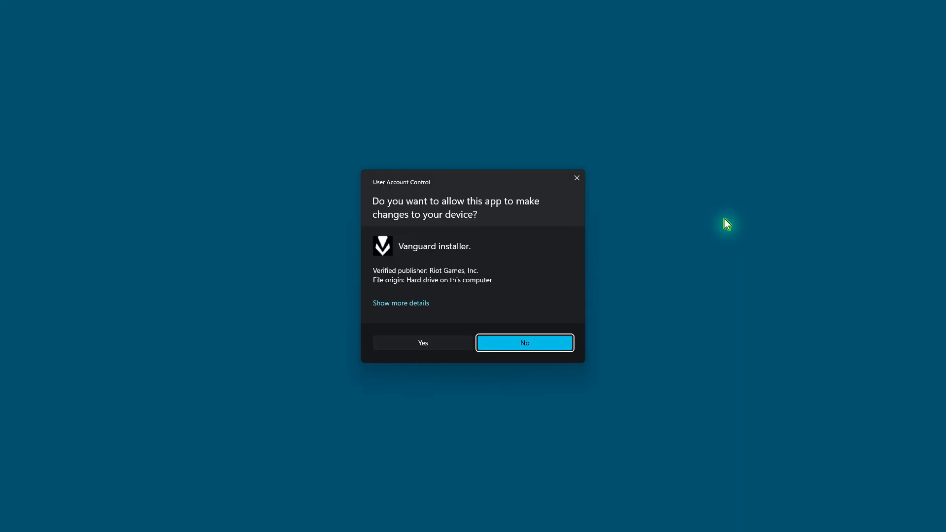
{"action": "mouse_move", "coordinate": [449, 349]}
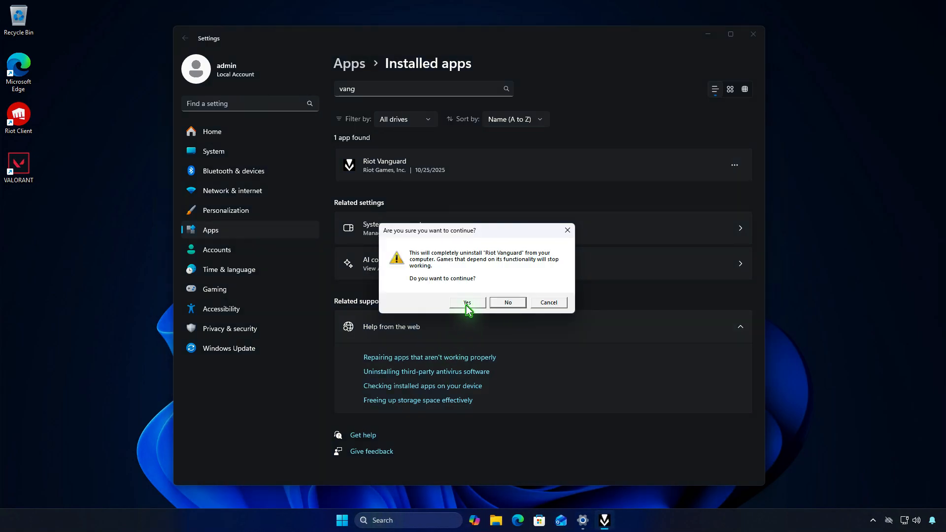
{"action": "left_click", "coordinate": [467, 302]}
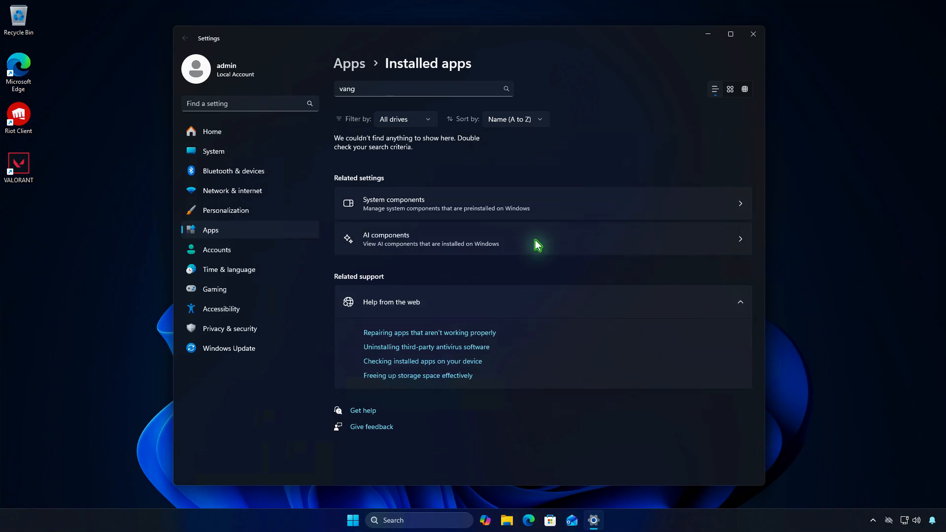
{"action": "left_click", "coordinate": [753, 34]}
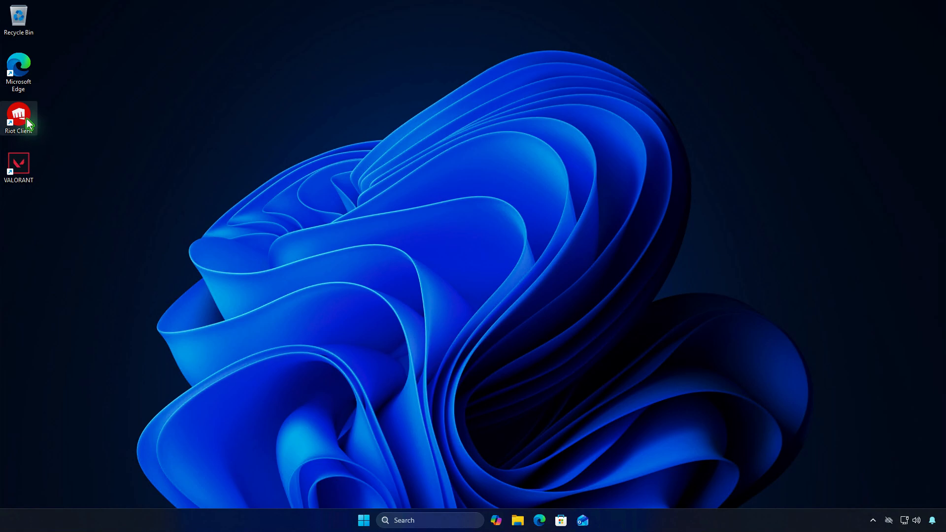
Step: Launch Riot Client and update VALORANT to reinstall Vanguard, leaving it awaiting restart
{"action": "double_click", "coordinate": [19, 110]}
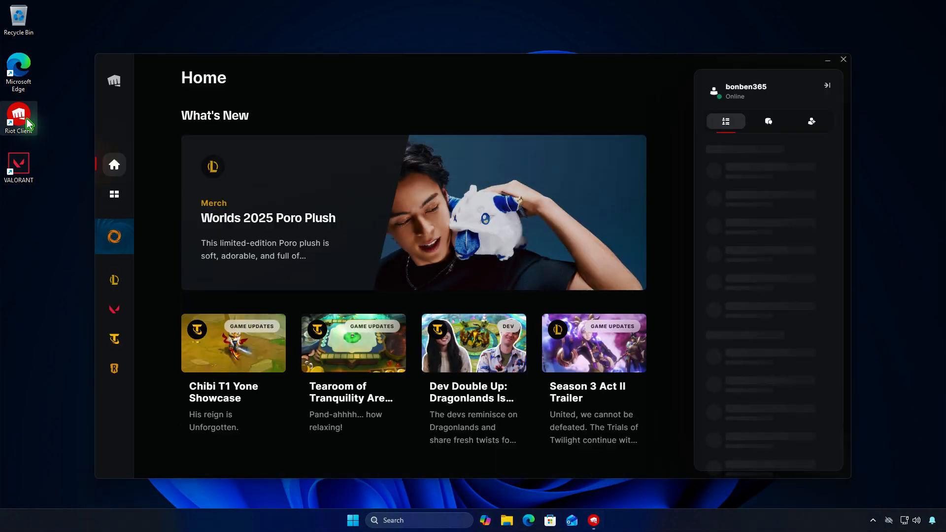
{"action": "mouse_move", "coordinate": [114, 310]}
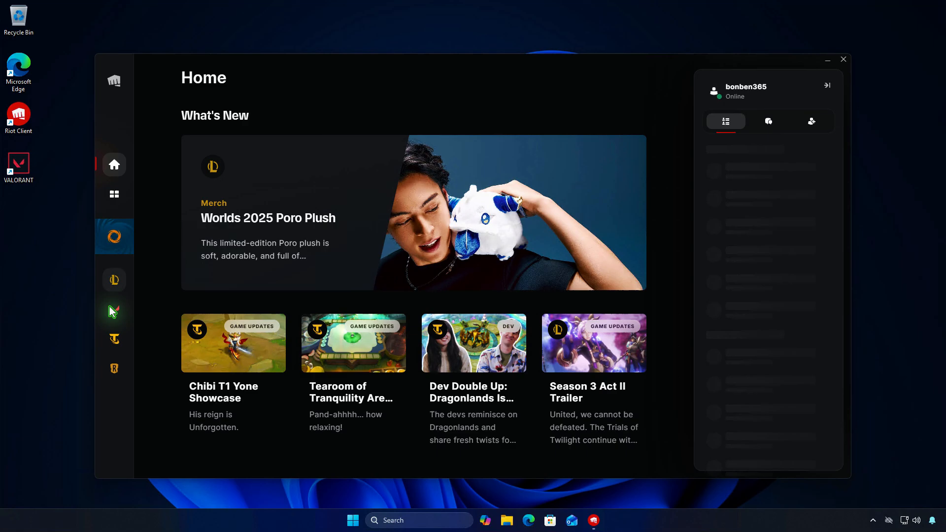
{"action": "left_click", "coordinate": [115, 310]}
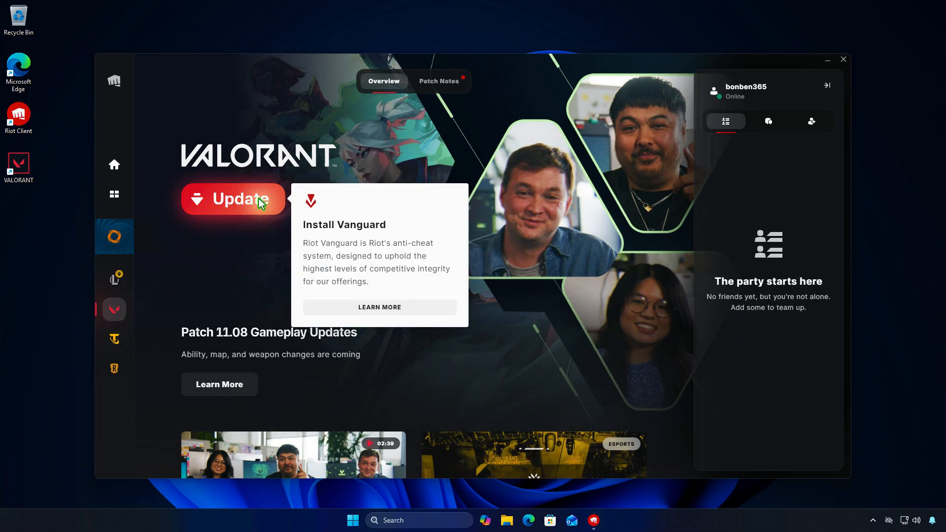
{"action": "left_click", "coordinate": [236, 199]}
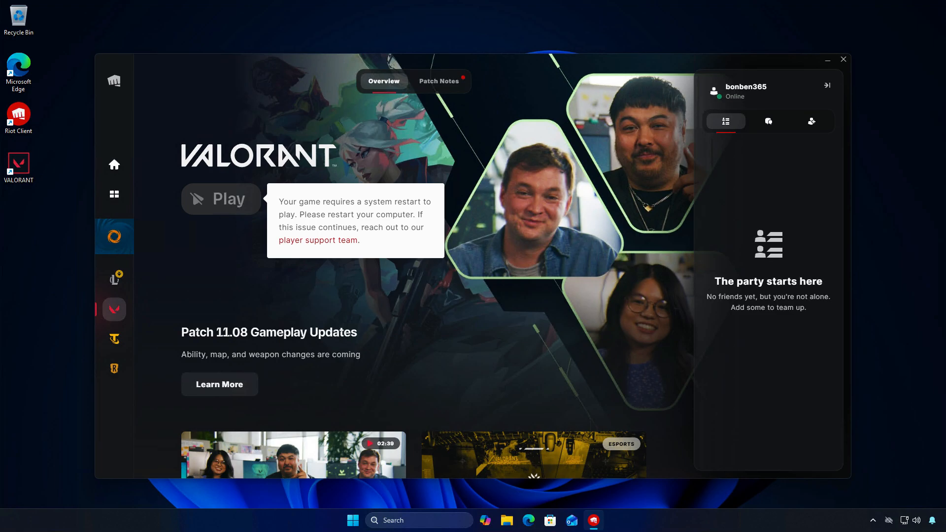
{"action": "mouse_move", "coordinate": [406, 491]}
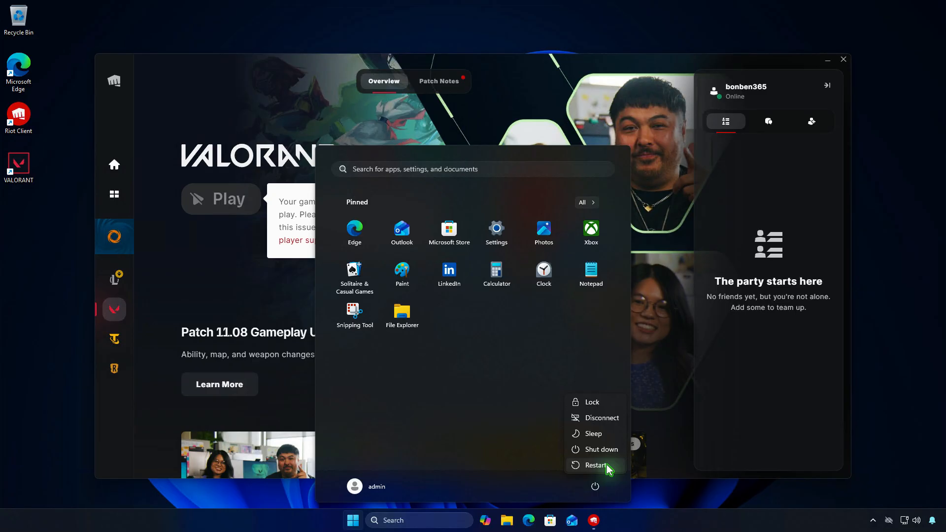
Step: Restart the computer and search Installed apps for 'van' to find Riot Vanguard listed
{"action": "left_click", "coordinate": [596, 466]}
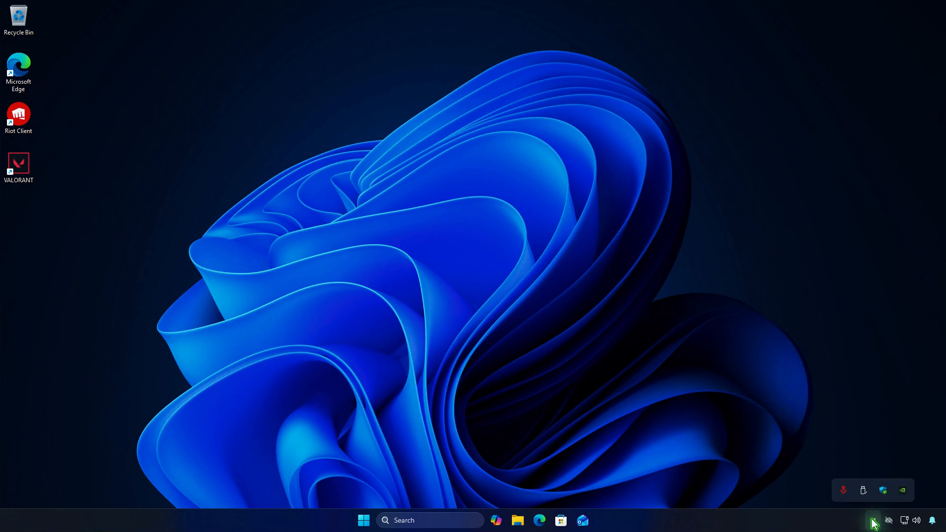
{"action": "mouse_move", "coordinate": [844, 491]}
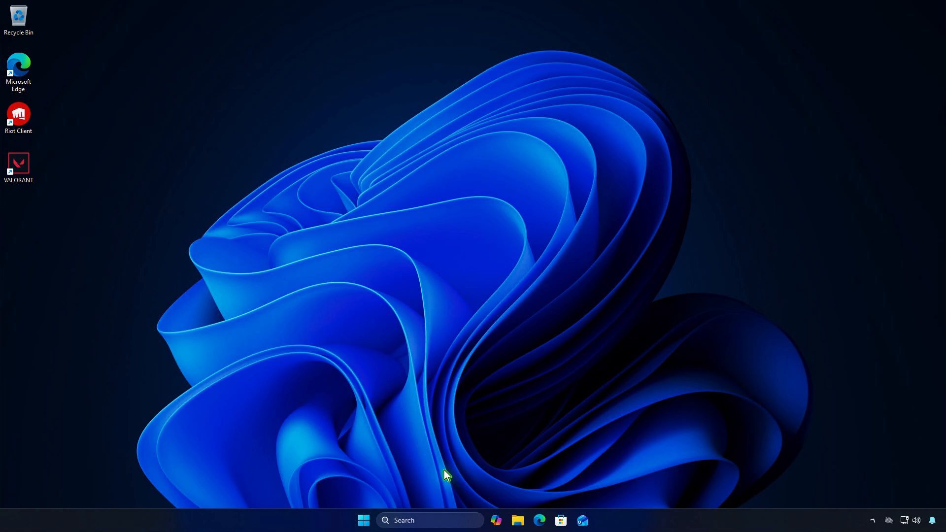
{"action": "mouse_move", "coordinate": [365, 244]}
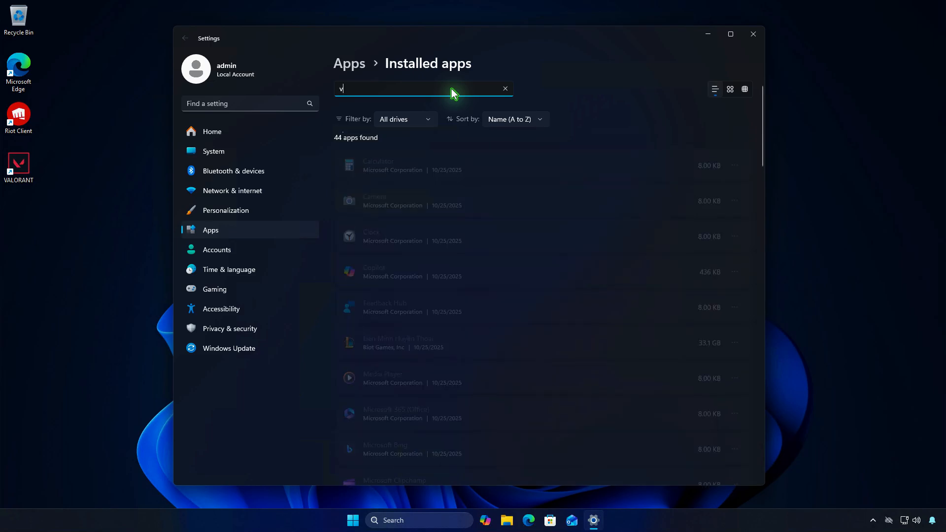
{"action": "type", "text": "an"}
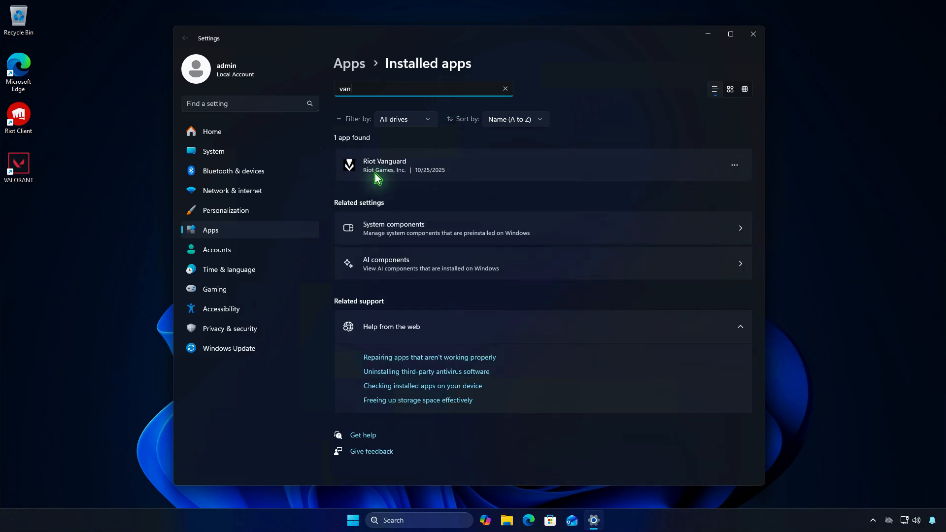
{"action": "mouse_move", "coordinate": [708, 34]}
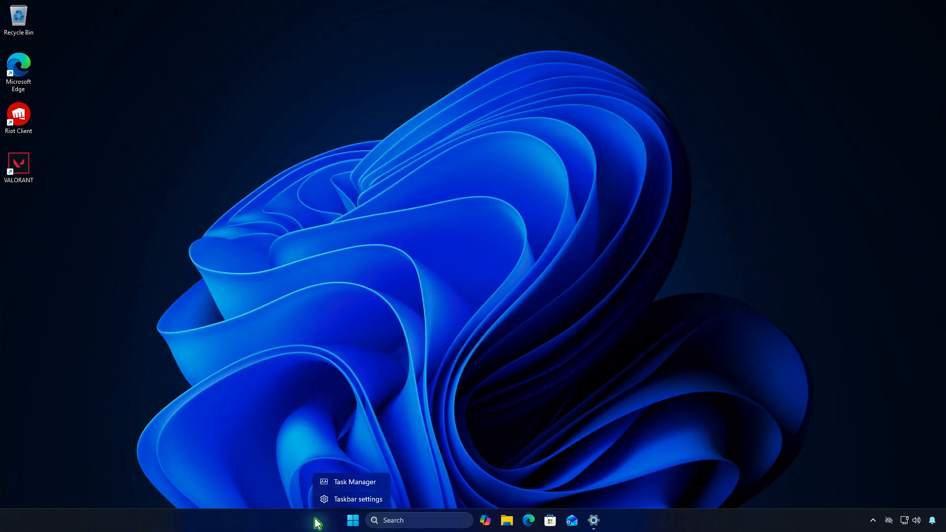
Step: Search Task Manager processes for 'van' to show the Vanguard service and tray processes running
{"action": "left_click", "coordinate": [355, 482]}
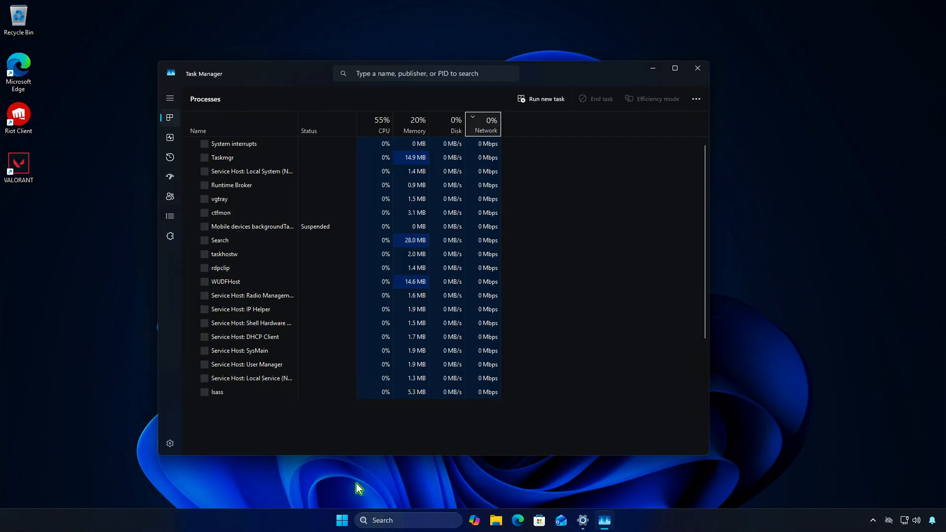
{"action": "left_click", "coordinate": [426, 73]}
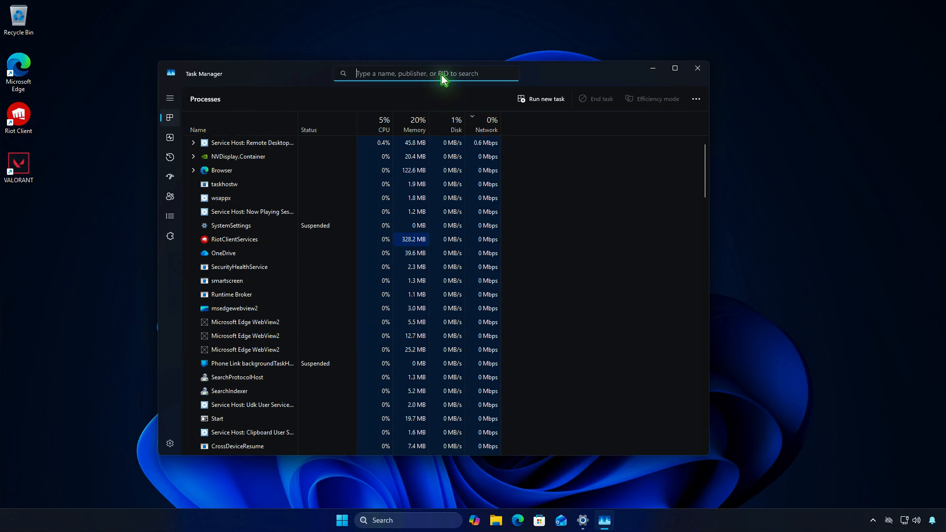
{"action": "type", "text": "van"}
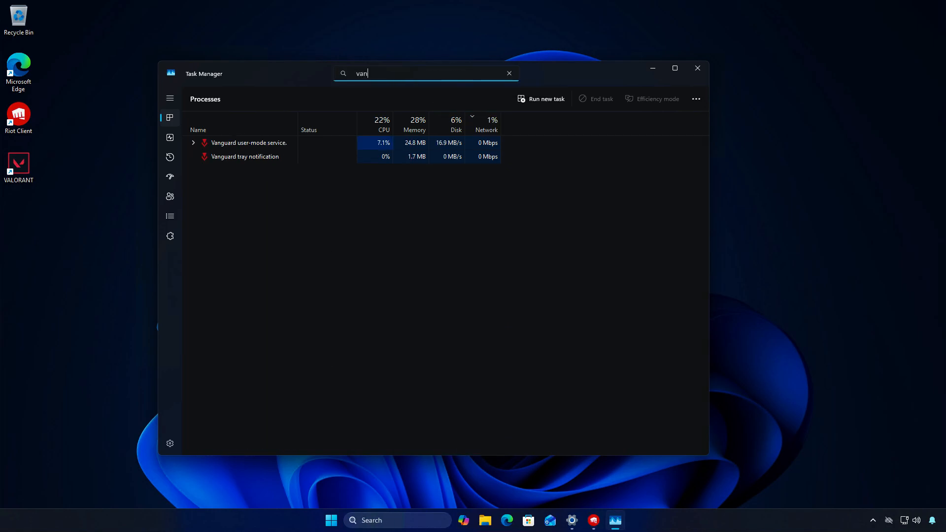